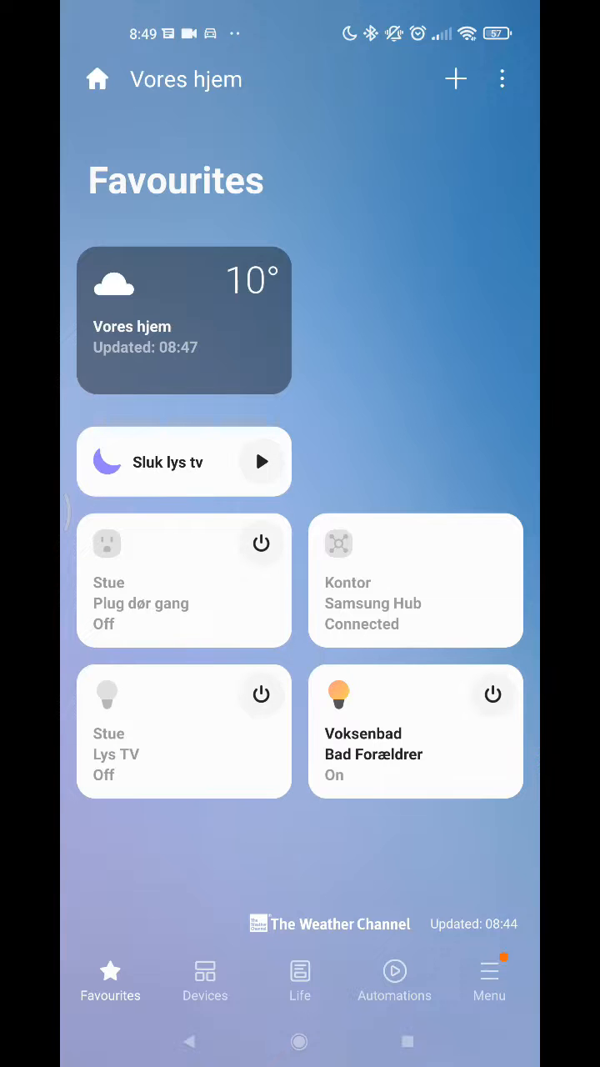
Add a device by type and choose the Door locks category.
{"action": "left_click", "coordinate": [456, 78]}
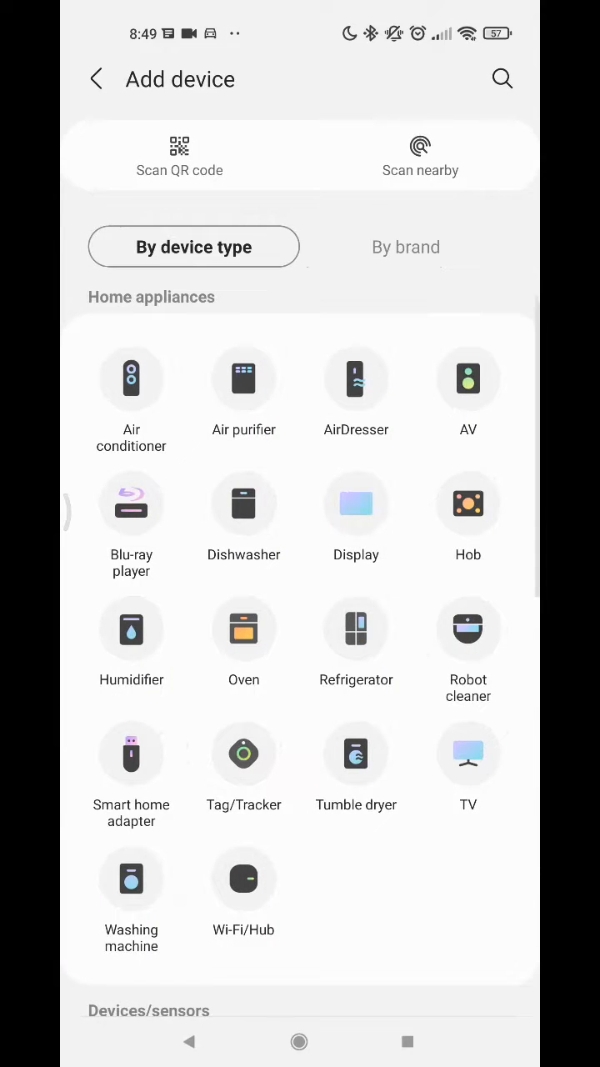
{"action": "scroll", "scroll_direction": "down", "scroll_amount": 3}
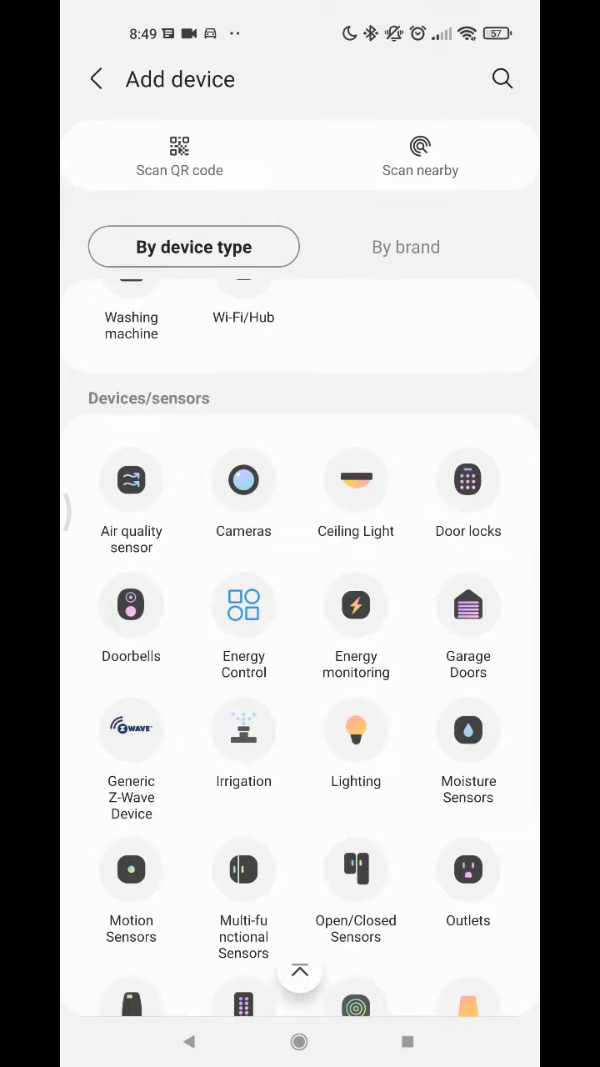
{"action": "left_click", "coordinate": [468, 479]}
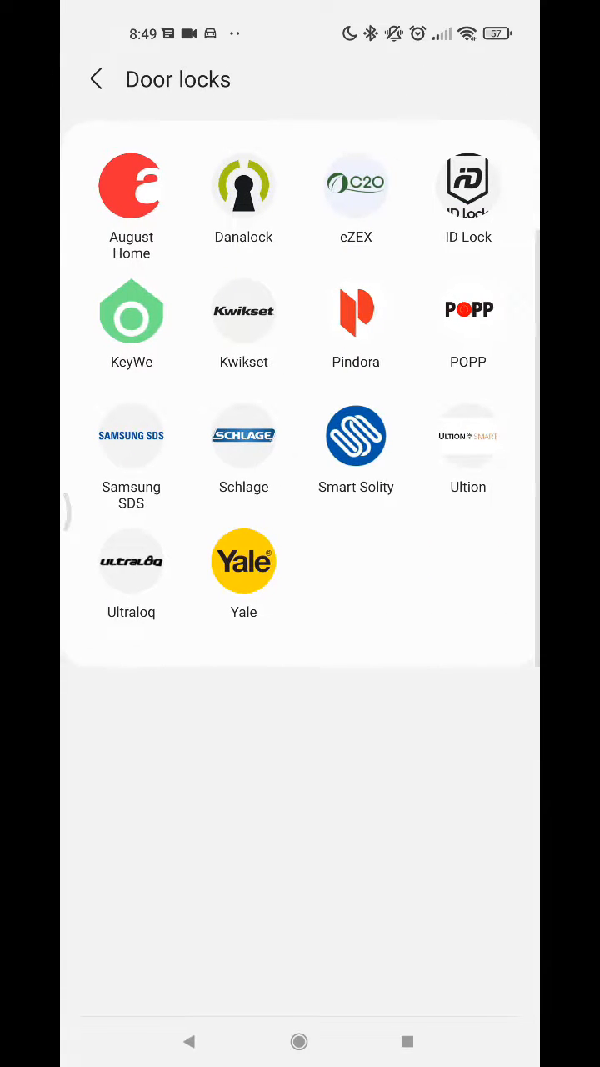
Choose Danalock and start the Danalock Z-Wave setup.
{"action": "left_click", "coordinate": [244, 185]}
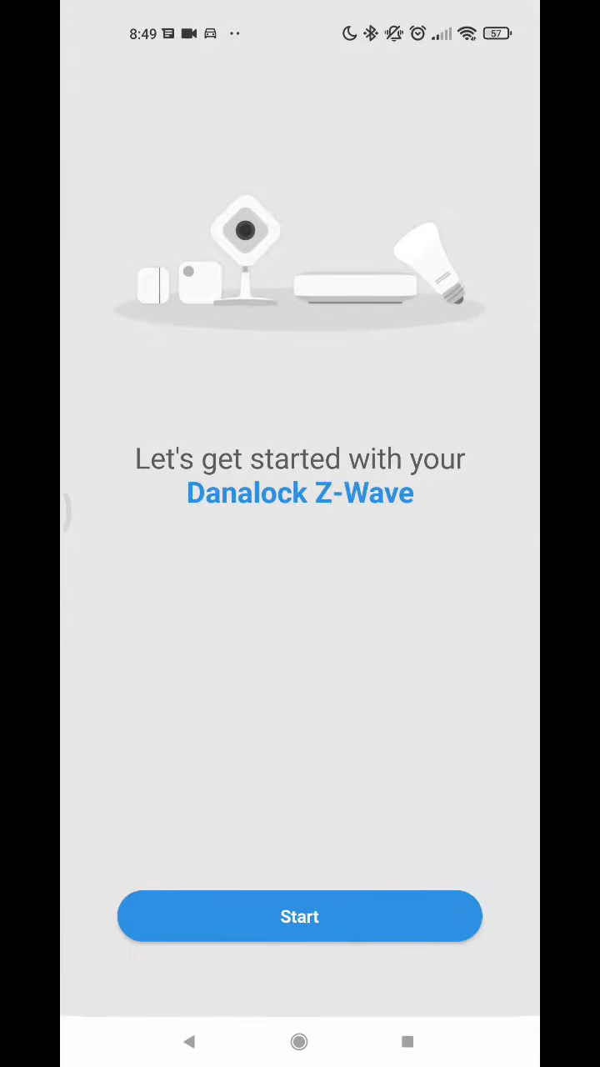
{"action": "left_click", "coordinate": [300, 917]}
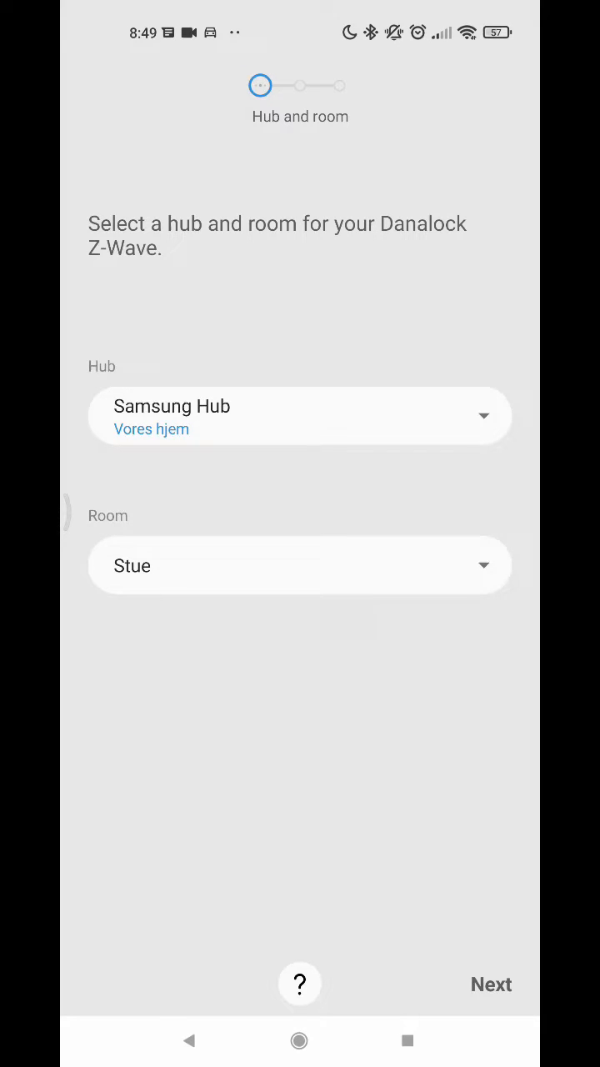
Keep Samsung Hub and room Stue and continue to verification.
{"action": "left_click", "coordinate": [491, 985]}
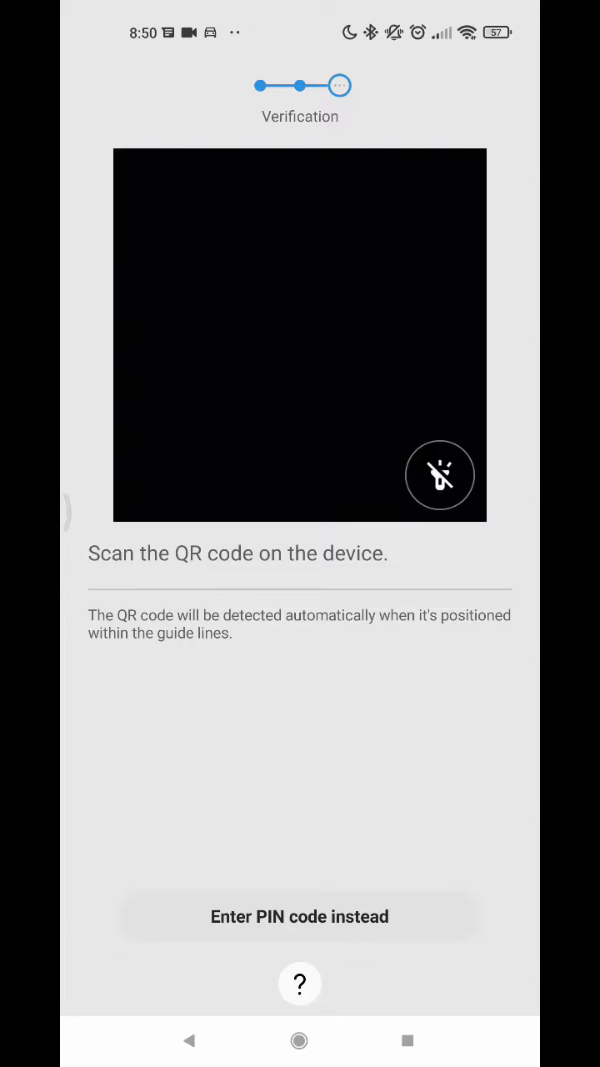
{"action": "left_click", "coordinate": [300, 916]}
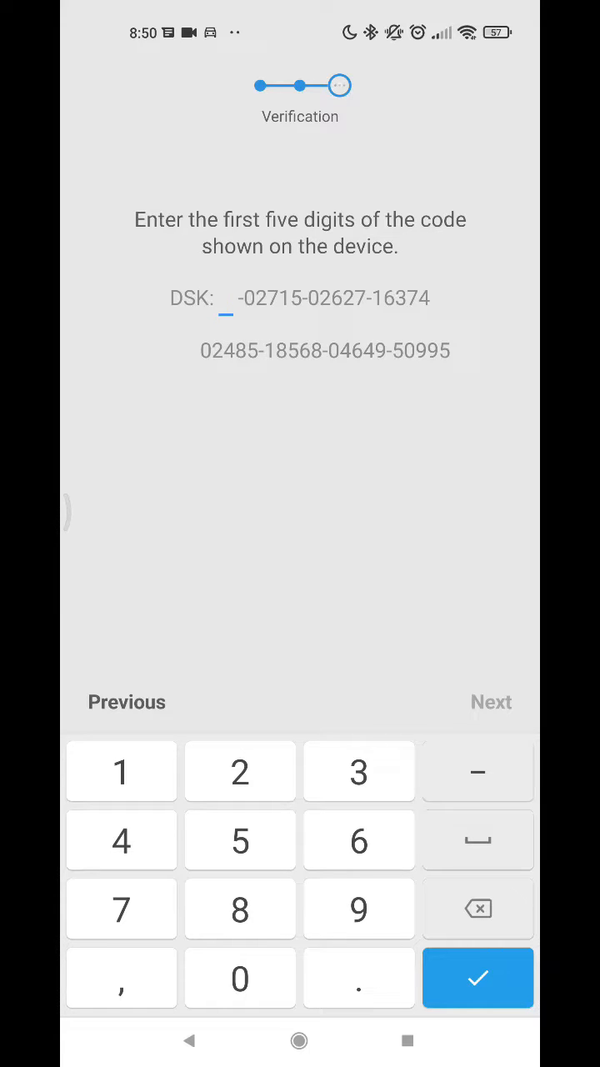
{"action": "left_click", "coordinate": [359, 772]}
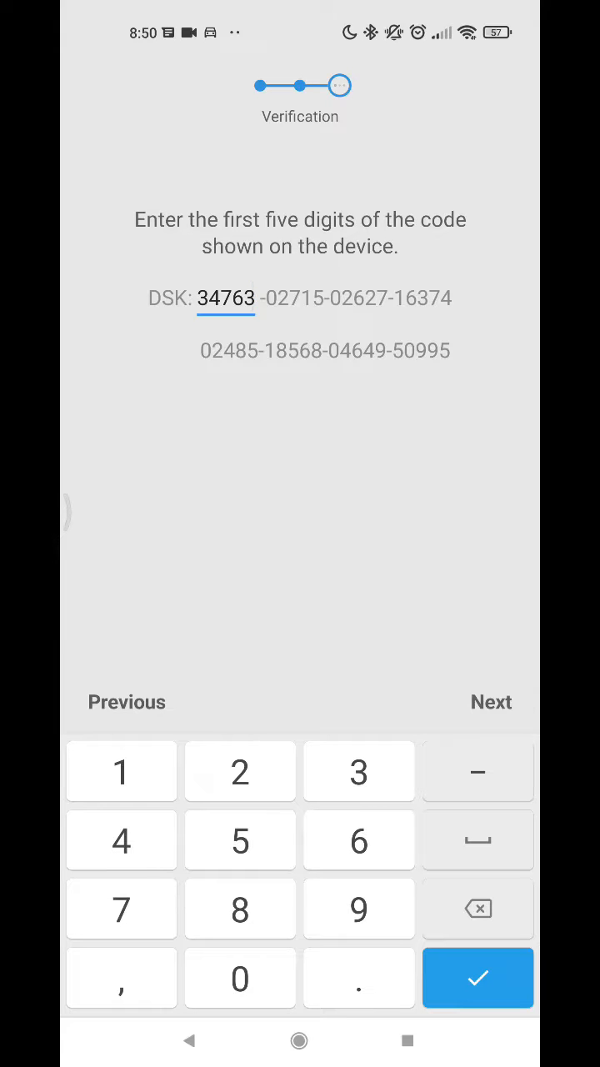
{"action": "left_click", "coordinate": [477, 978]}
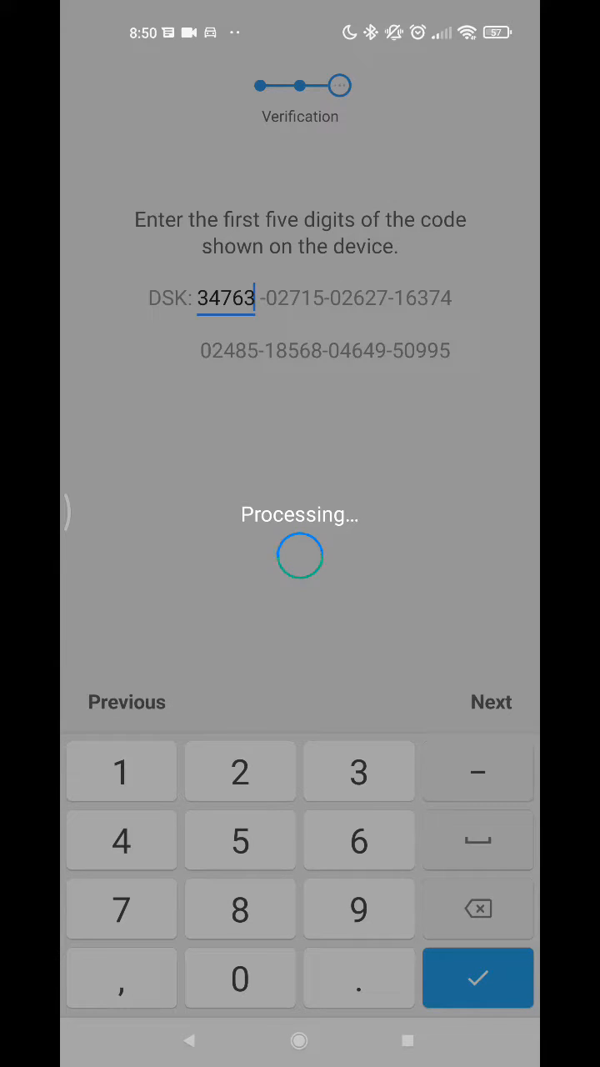
Finish pairing the Danalock Door Lock in Stue and open its name field.
{"action": "left_click", "coordinate": [477, 978]}
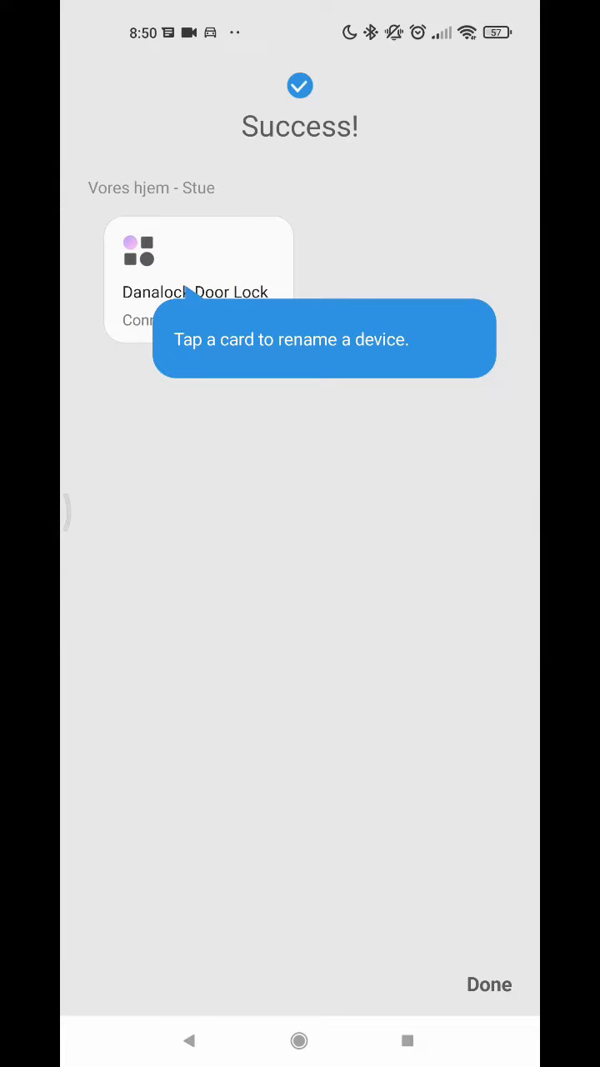
{"action": "left_click", "coordinate": [198, 279]}
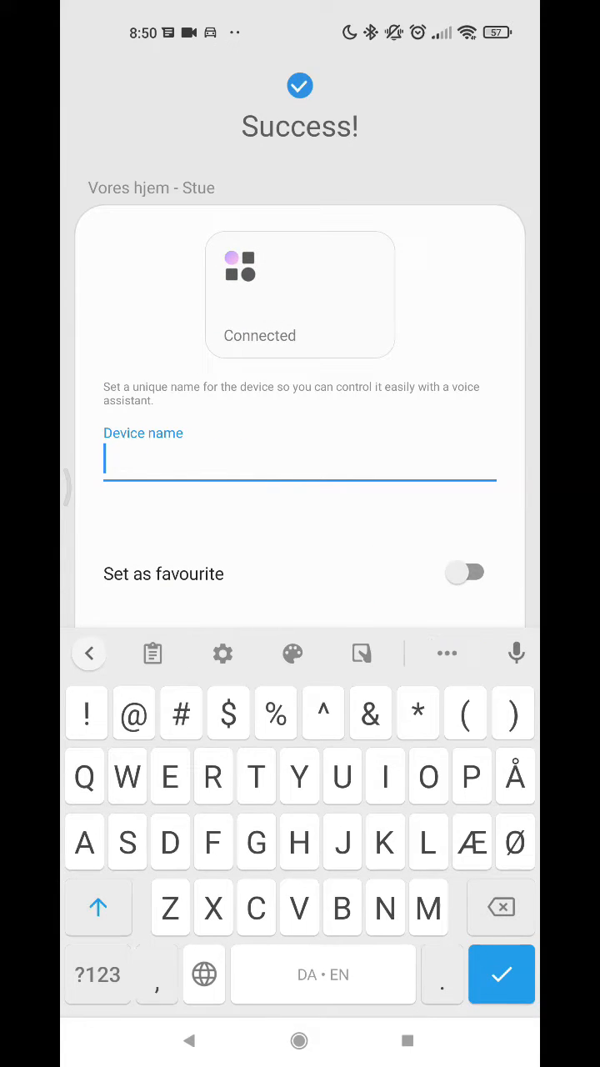
Name the lock ZE3, confirm, and finish setup.
{"action": "type", "text": "ZE3"}
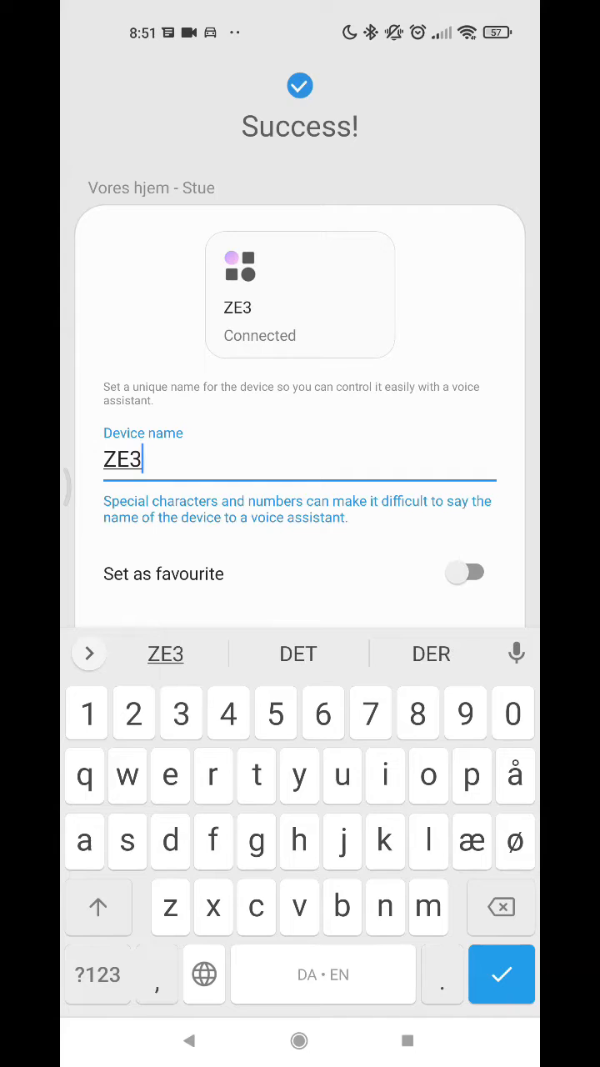
{"action": "left_click", "coordinate": [465, 573]}
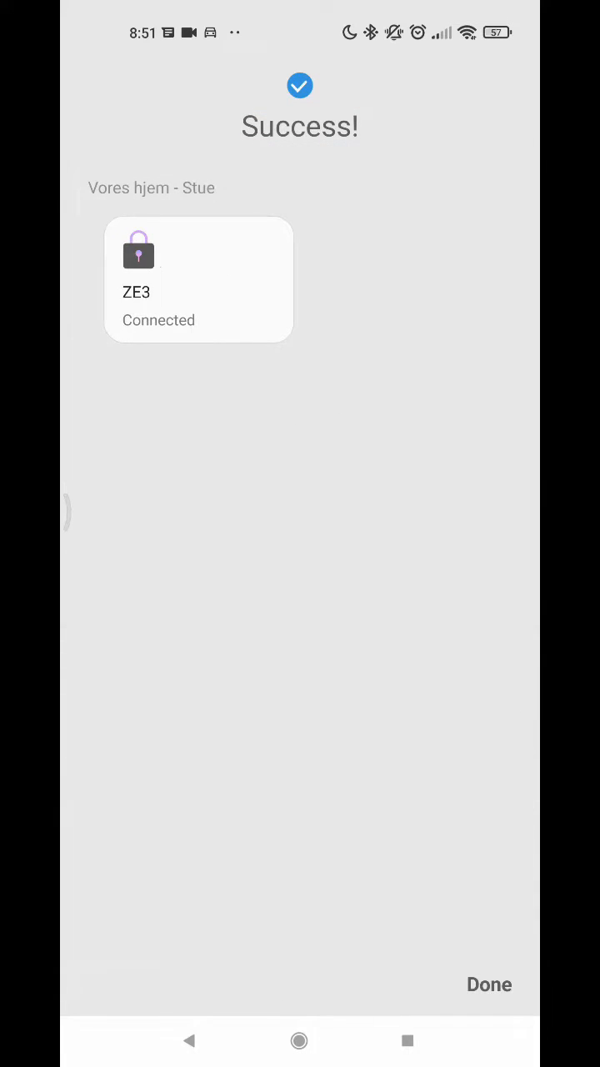
{"action": "left_click", "coordinate": [490, 985]}
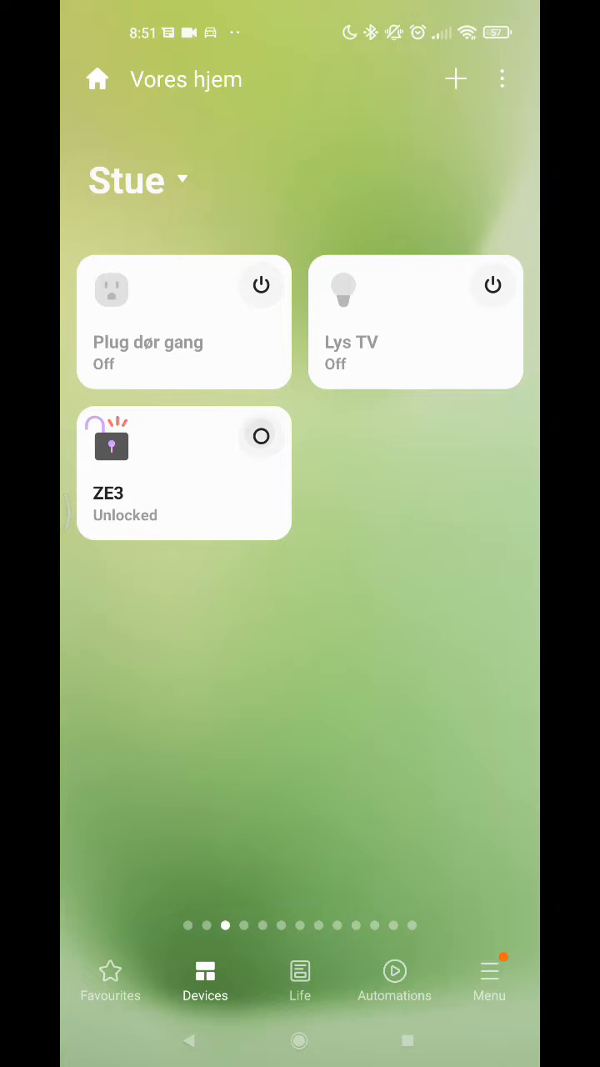
Send a lock command to the ZE3 lock from the Devices page.
{"action": "left_click", "coordinate": [261, 436]}
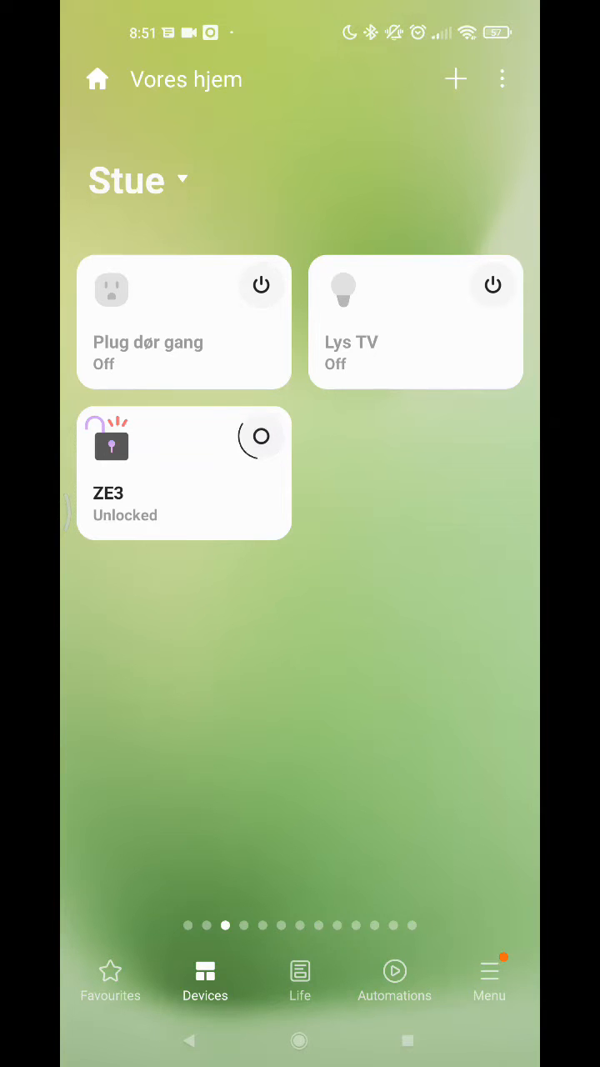